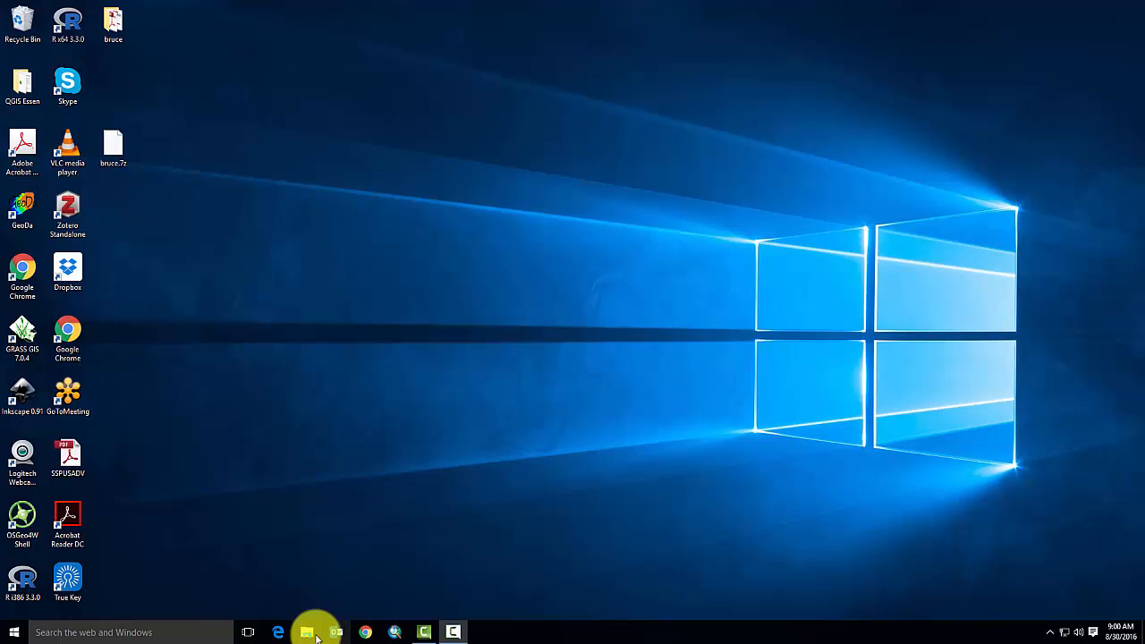
Step: Browse to EPI Research > blackburn_SEER > Arcview_windows7 and drag ESRI.7z onto the desktop
{"action": "left_click", "coordinate": [307, 633]}
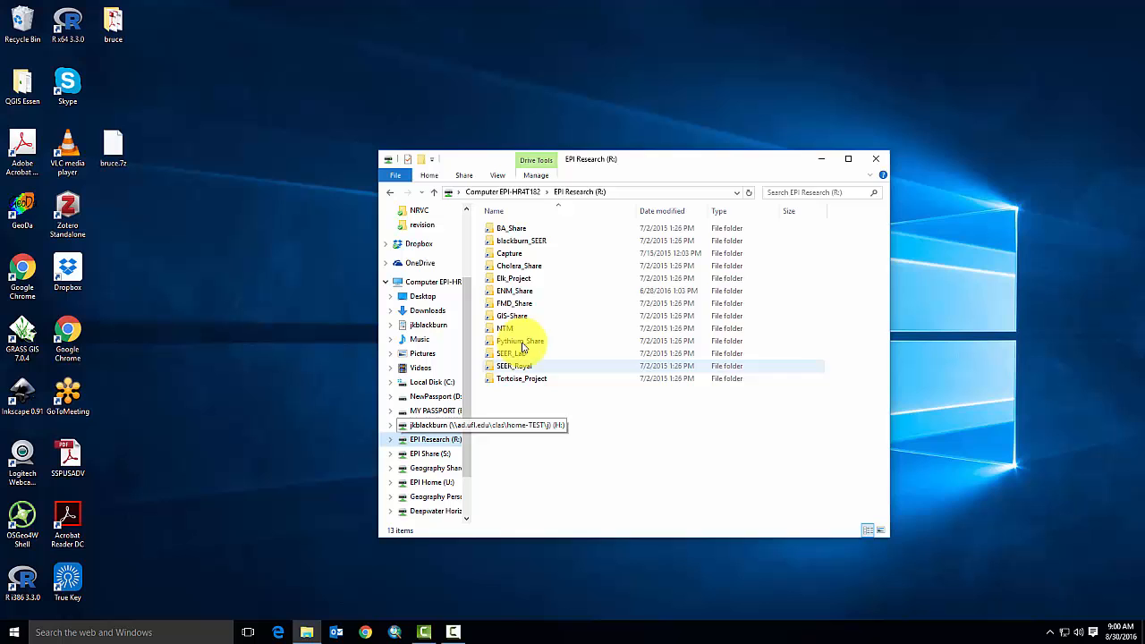
{"action": "double_click", "coordinate": [522, 240]}
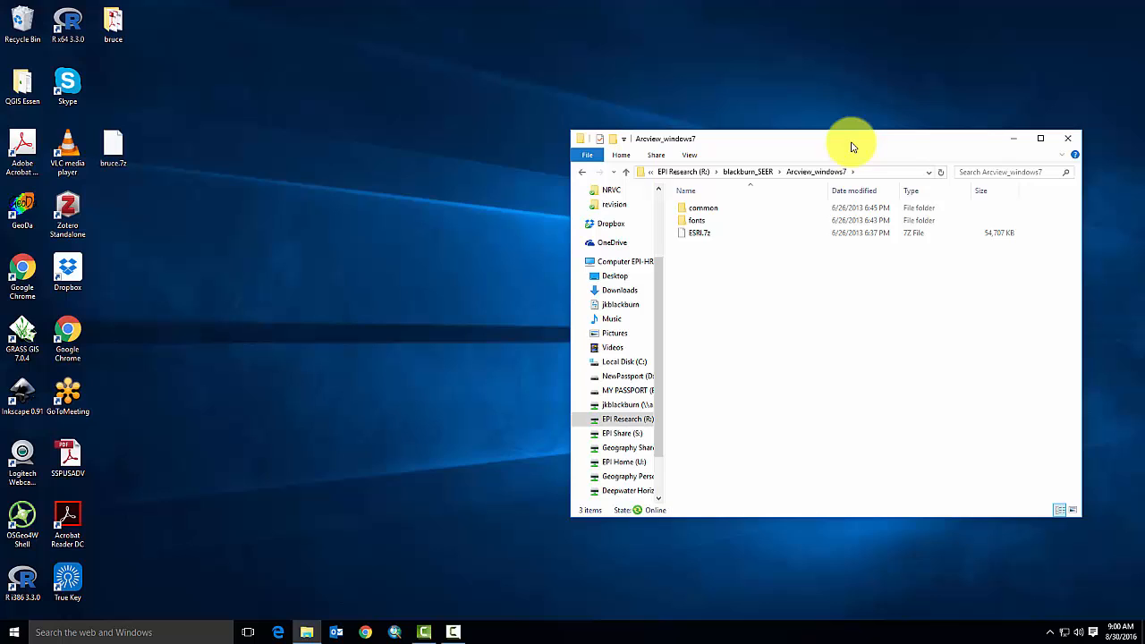
{"action": "left_click", "coordinate": [697, 232]}
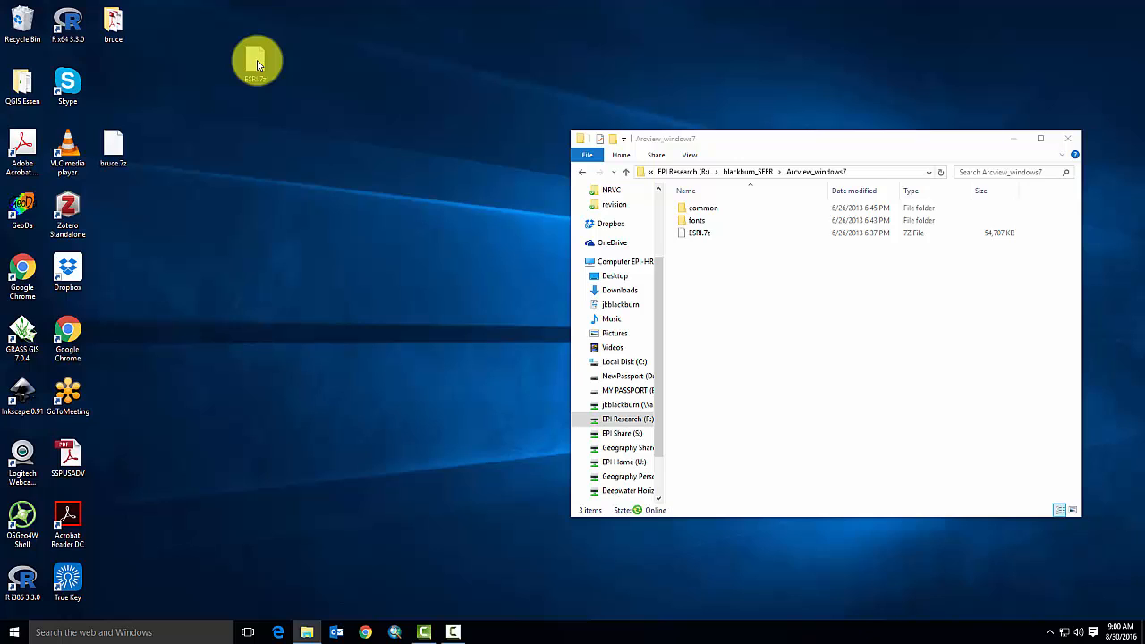
{"action": "left_click_drag", "start_coordinate": [257, 62], "coordinate": [251, 90]}
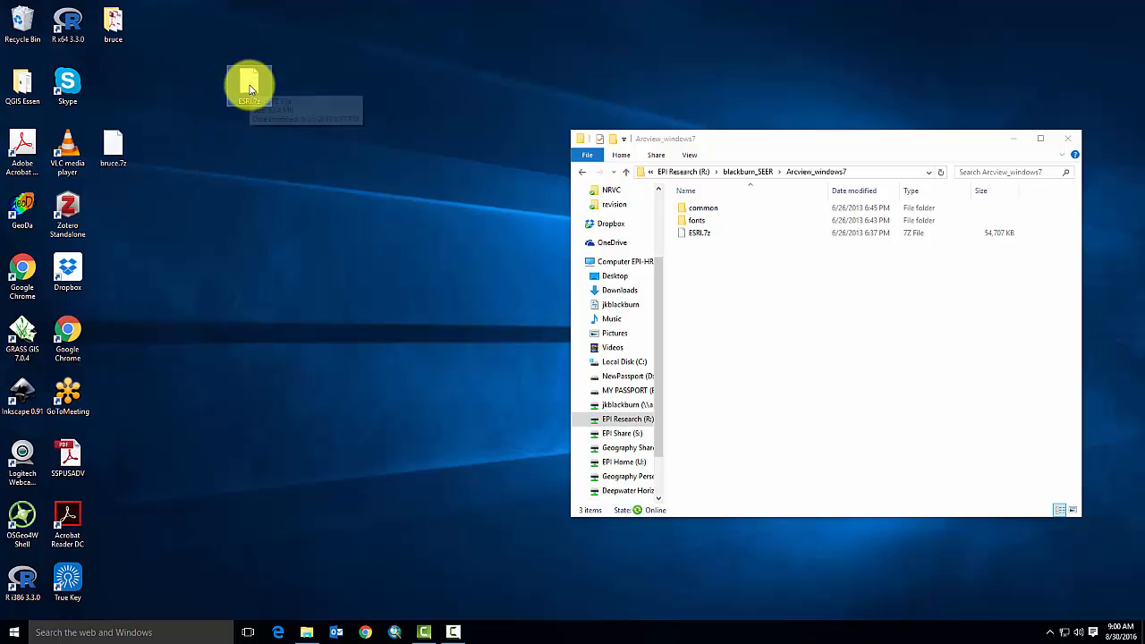
Step: Start extracting ESRI.7z to the desktop, cancel it, and choose 7-Zip Extract files instead
{"action": "right_click", "coordinate": [251, 86]}
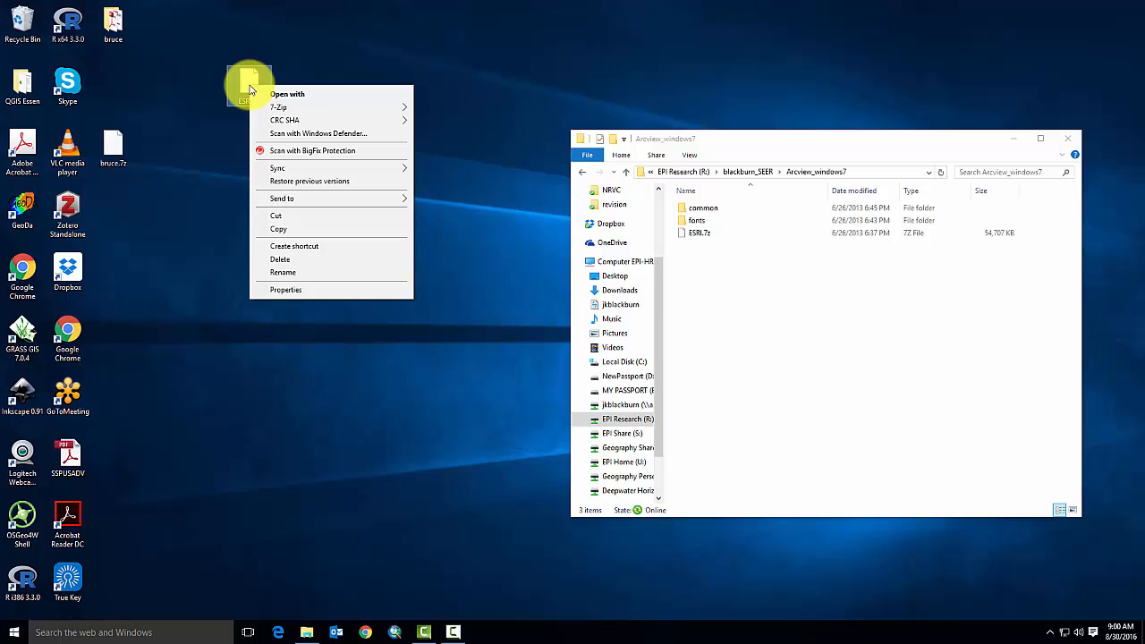
{"action": "mouse_move", "coordinate": [300, 108]}
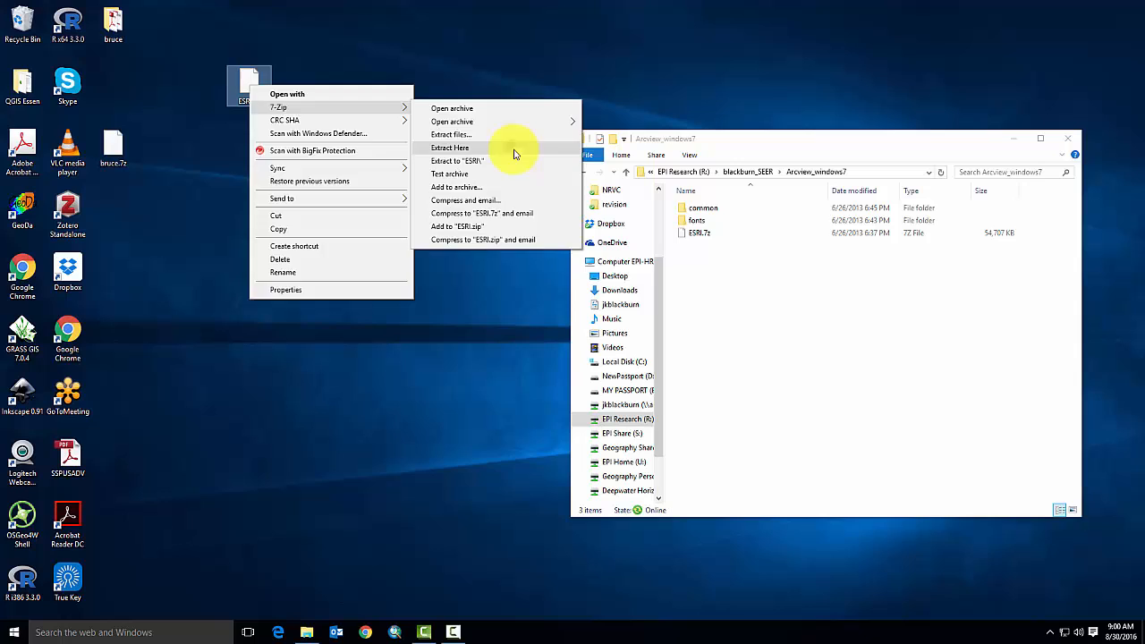
{"action": "left_click", "coordinate": [451, 147]}
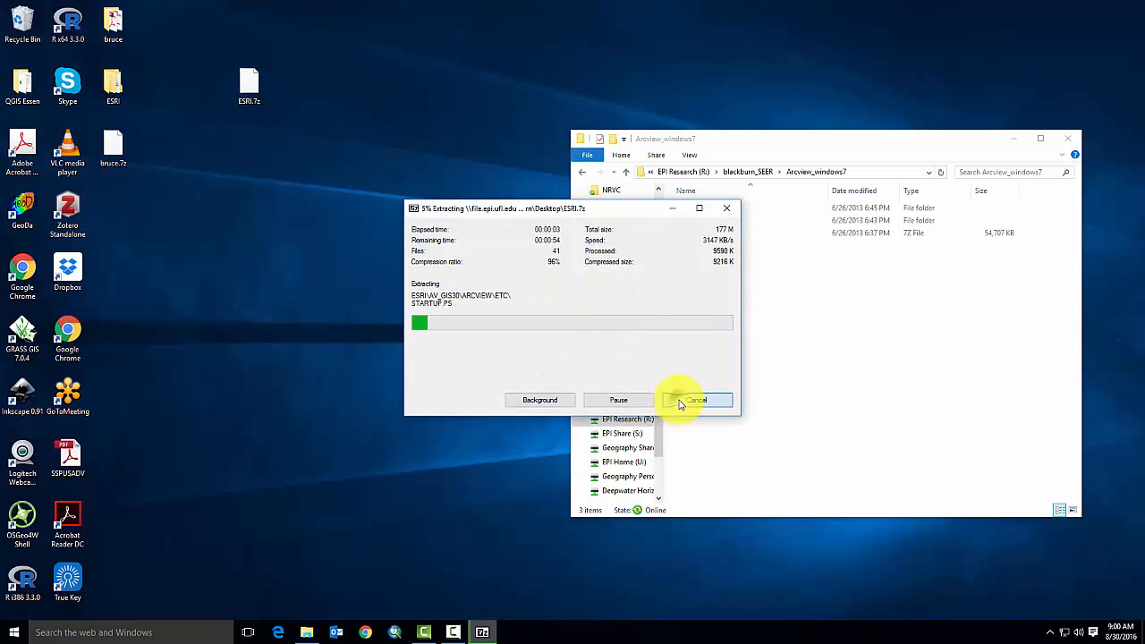
{"action": "left_click", "coordinate": [696, 400]}
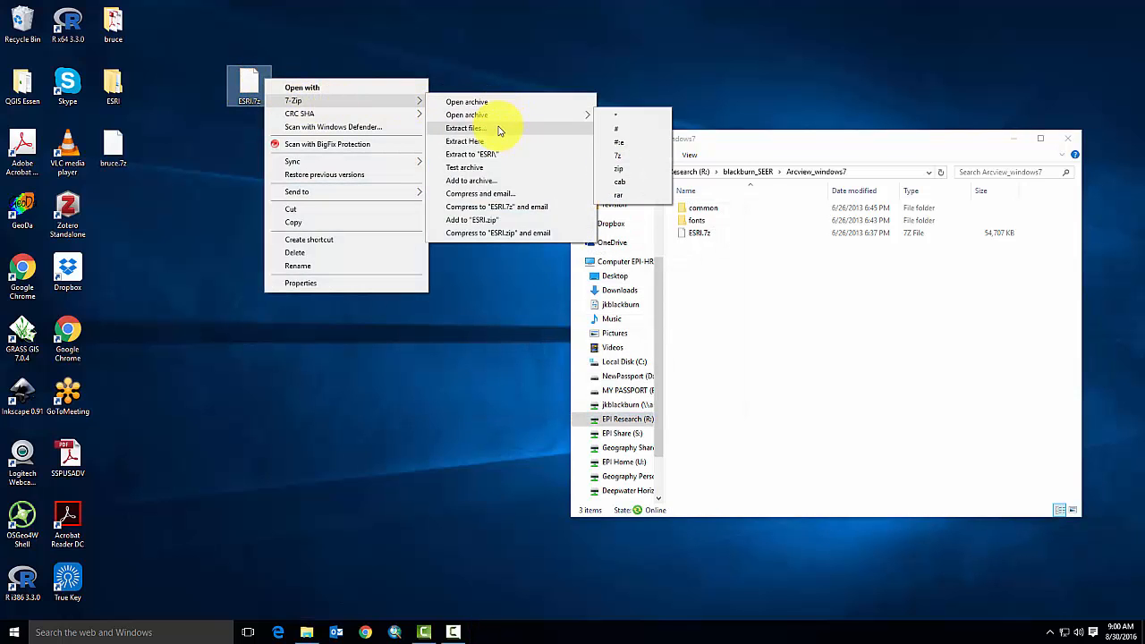
{"action": "left_click", "coordinate": [465, 129]}
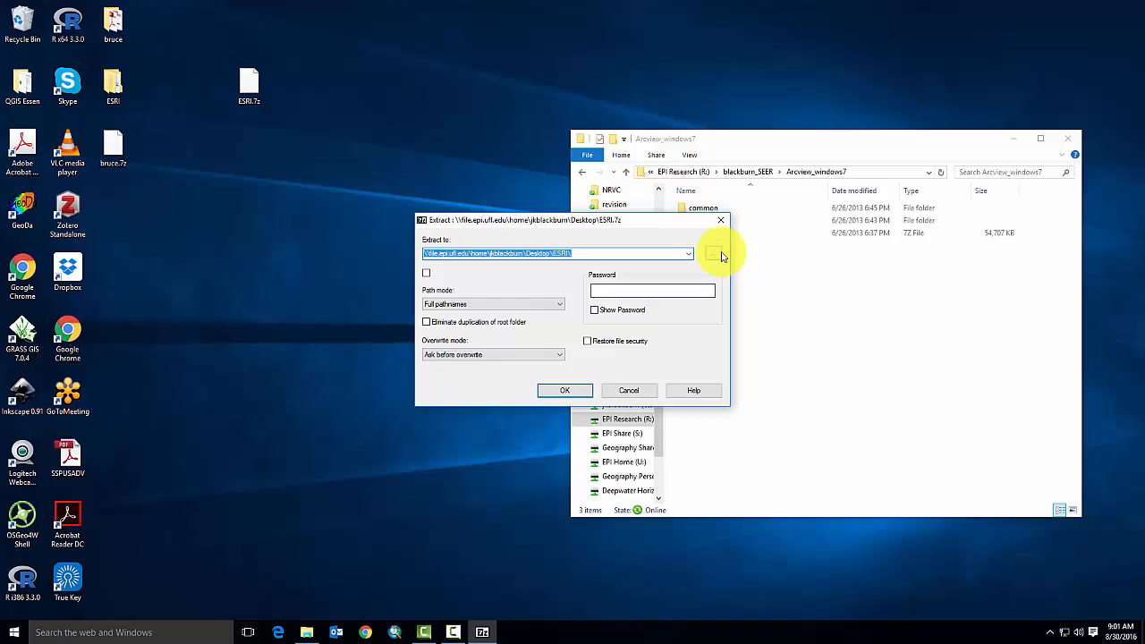
Step: Set the destination to Local Disk (C:), run the extraction and answer Yes to overwrite existing files
{"action": "left_click", "coordinate": [712, 254]}
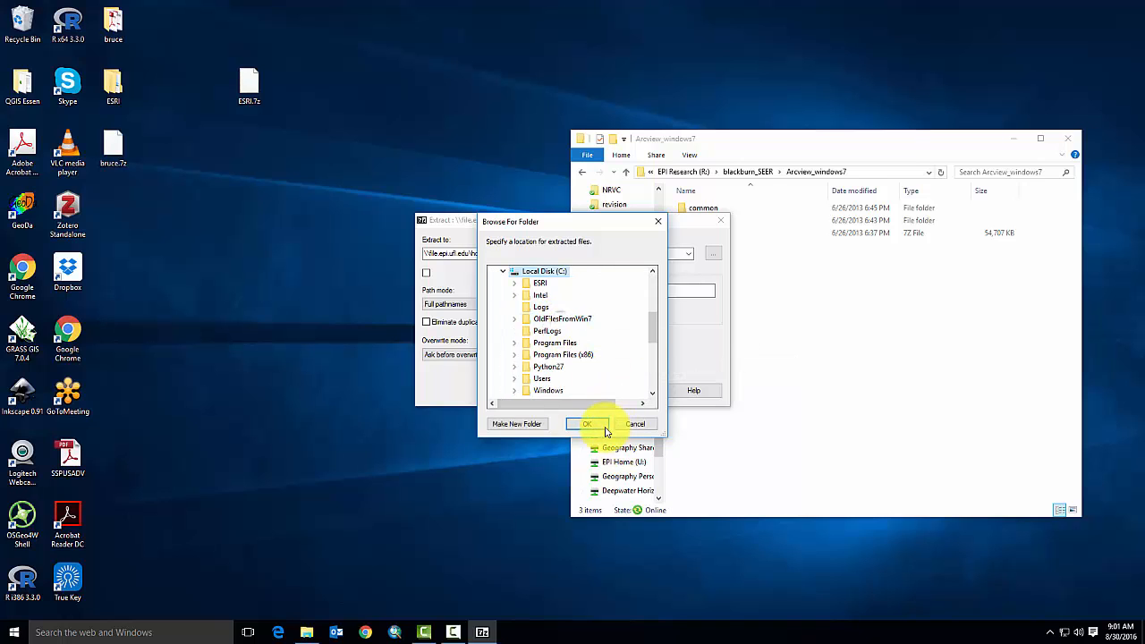
{"action": "left_click", "coordinate": [587, 422]}
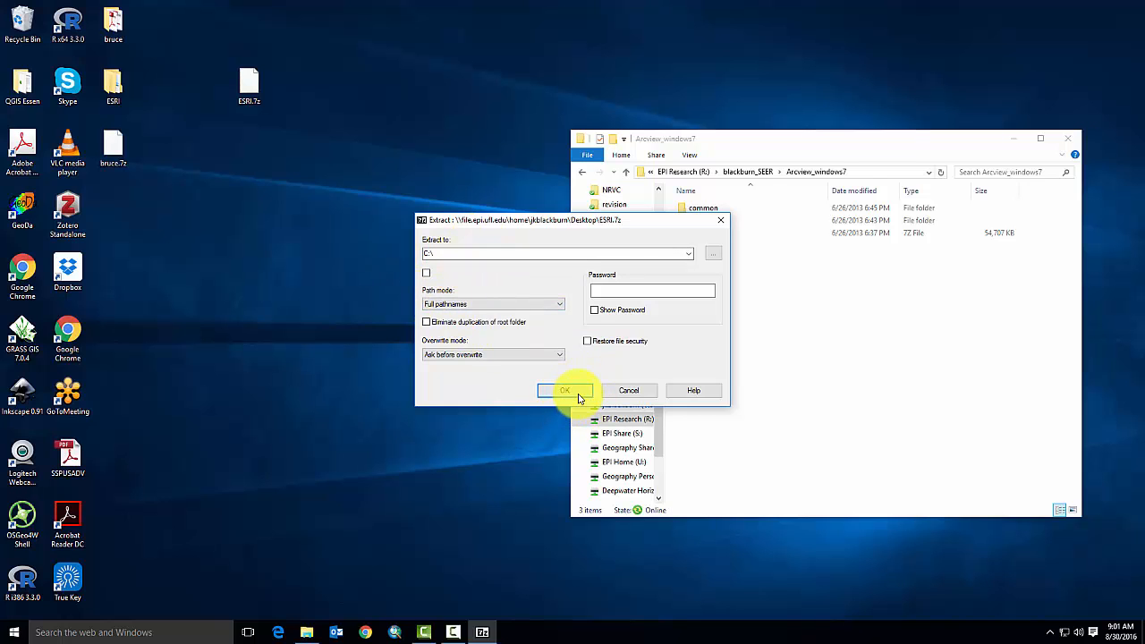
{"action": "left_click", "coordinate": [565, 389]}
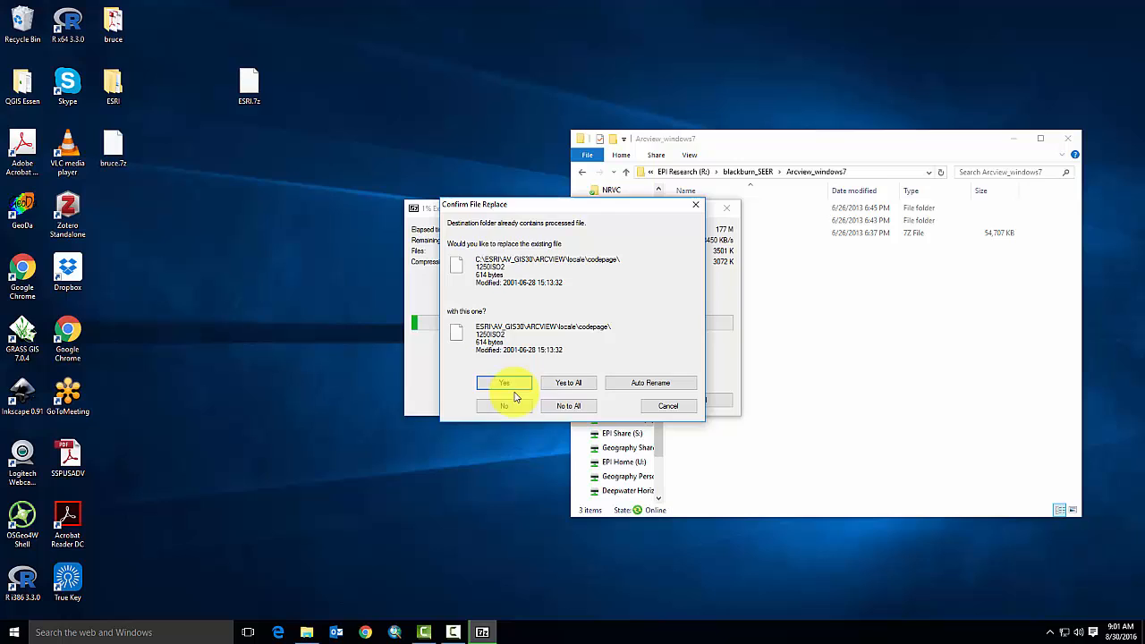
{"action": "left_click", "coordinate": [505, 383]}
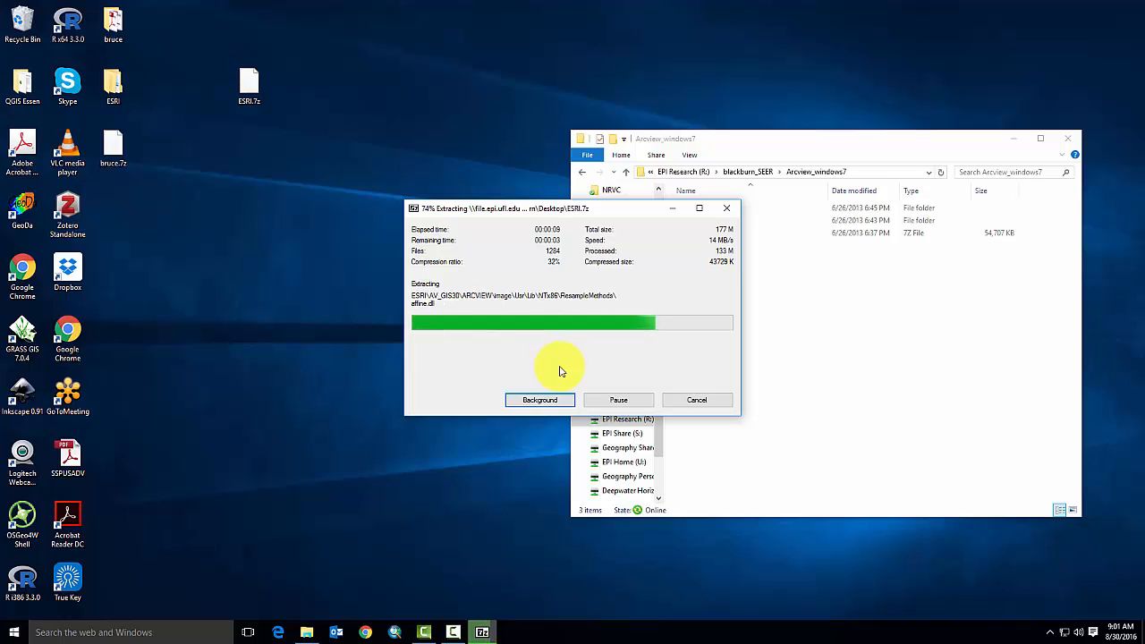
{"action": "mouse_move", "coordinate": [590, 315]}
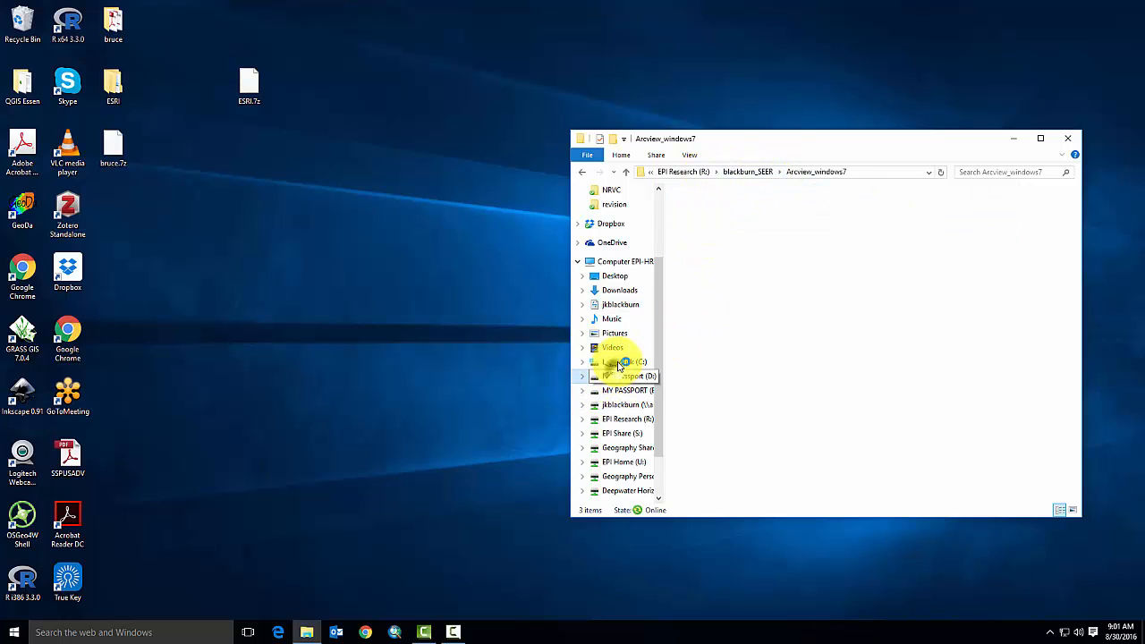
Step: Browse C:\ESRI\AV_GIS30\ARCVIEW down into the BIN32 program folder
{"action": "left_click", "coordinate": [622, 362]}
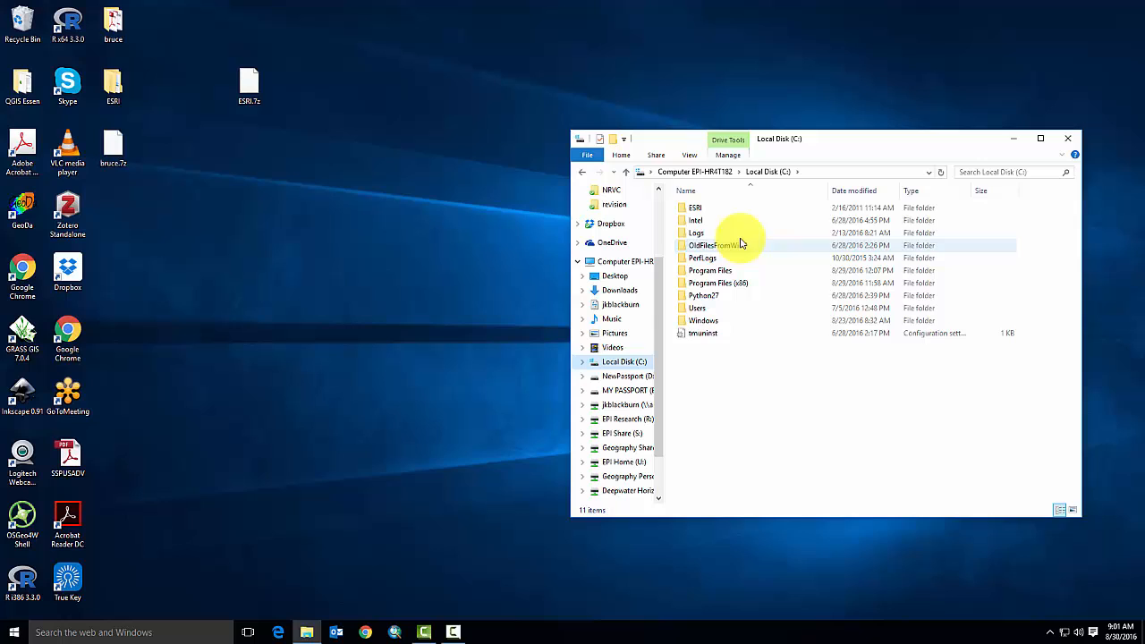
{"action": "left_click", "coordinate": [696, 208]}
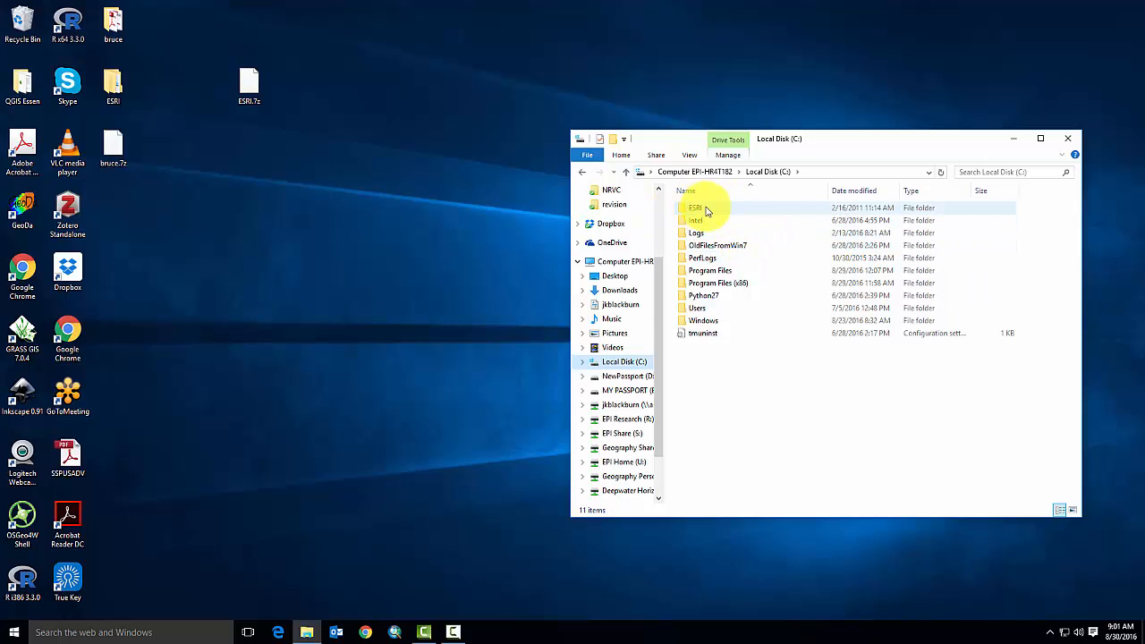
{"action": "double_click", "coordinate": [696, 208]}
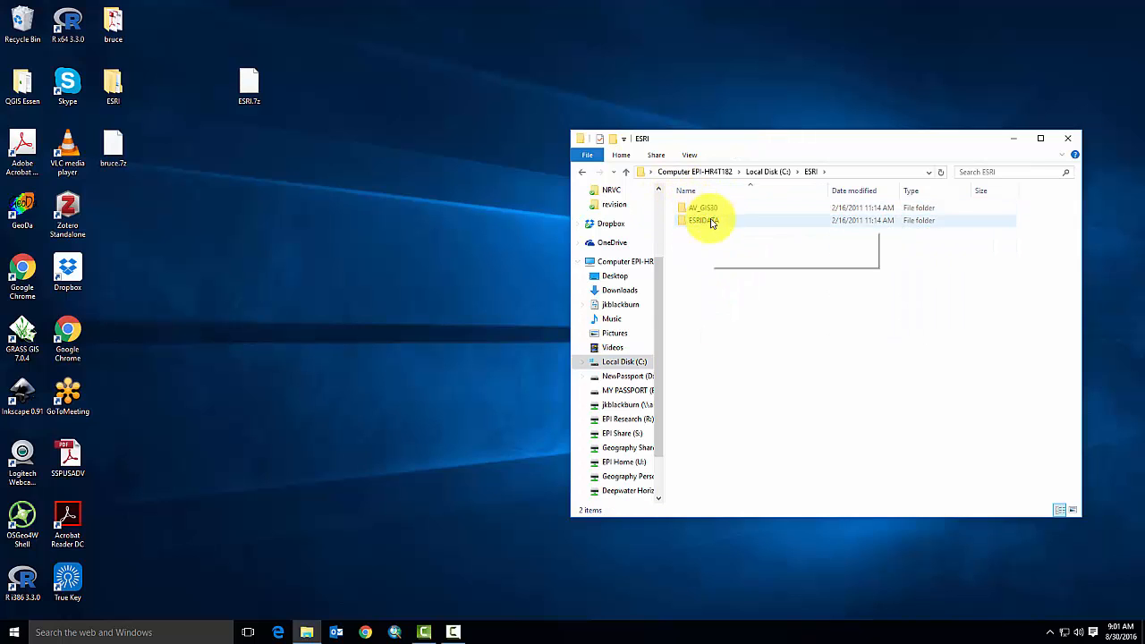
{"action": "double_click", "coordinate": [701, 207]}
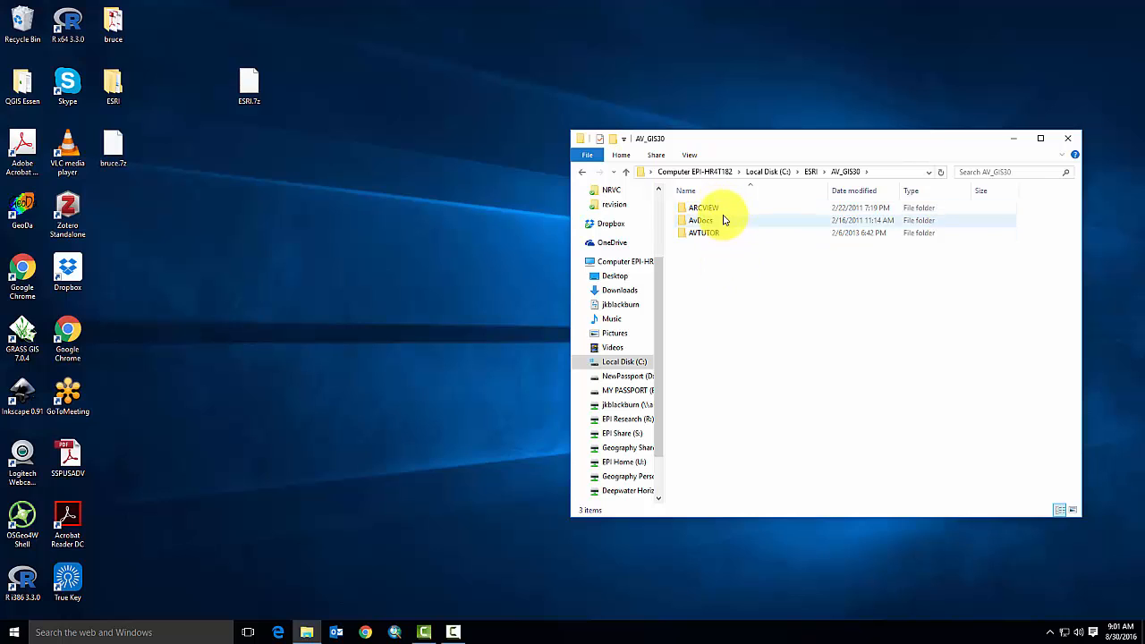
{"action": "double_click", "coordinate": [703, 207]}
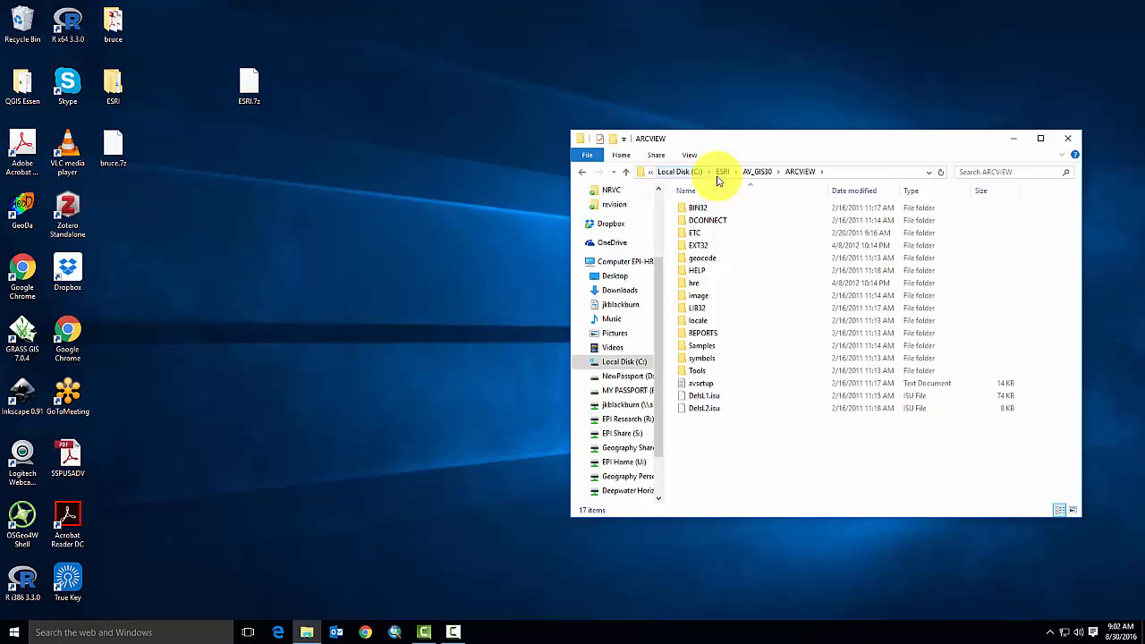
{"action": "mouse_move", "coordinate": [760, 172]}
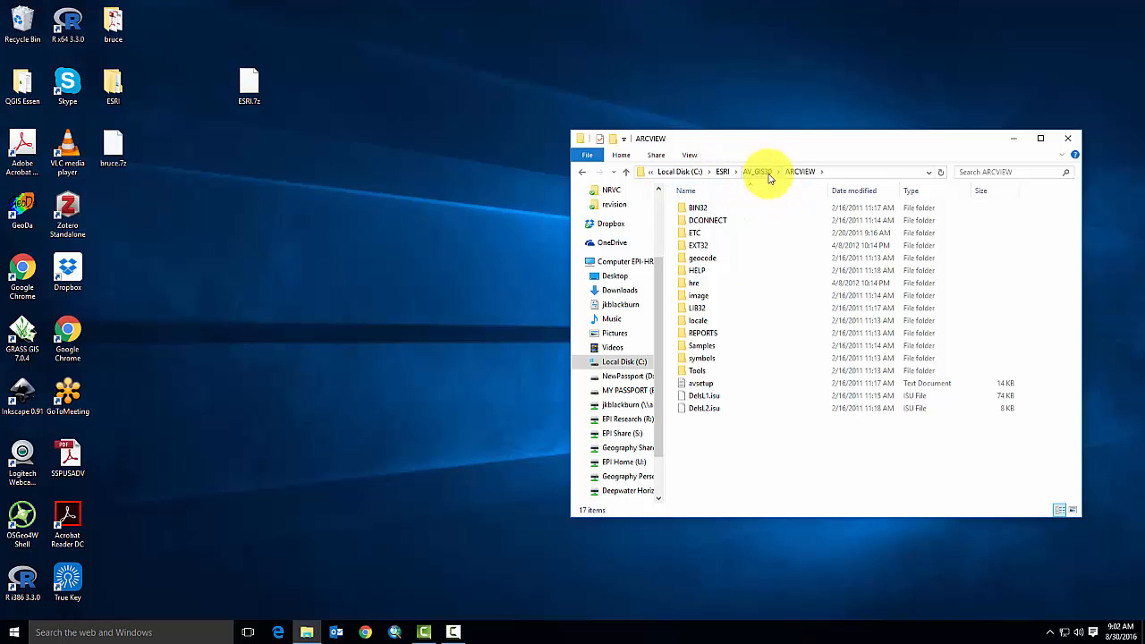
{"action": "double_click", "coordinate": [698, 207]}
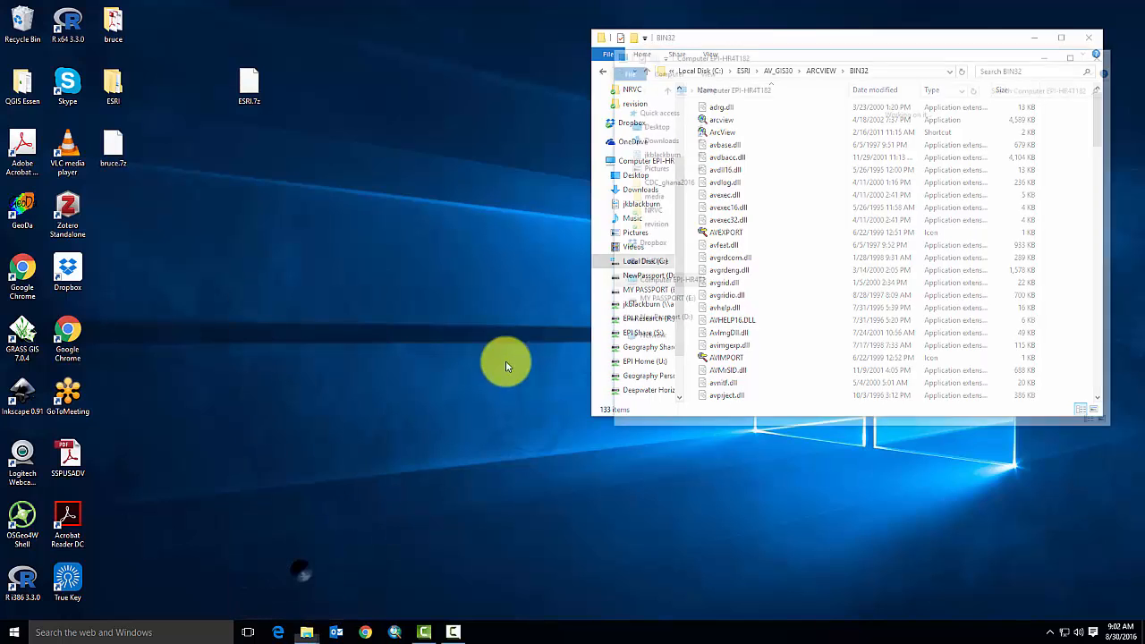
Step: Select all 73 ESRI font files in Arcview_windows7\fonts and install them, declining to replace existing fonts
{"action": "left_click", "coordinate": [662, 177]}
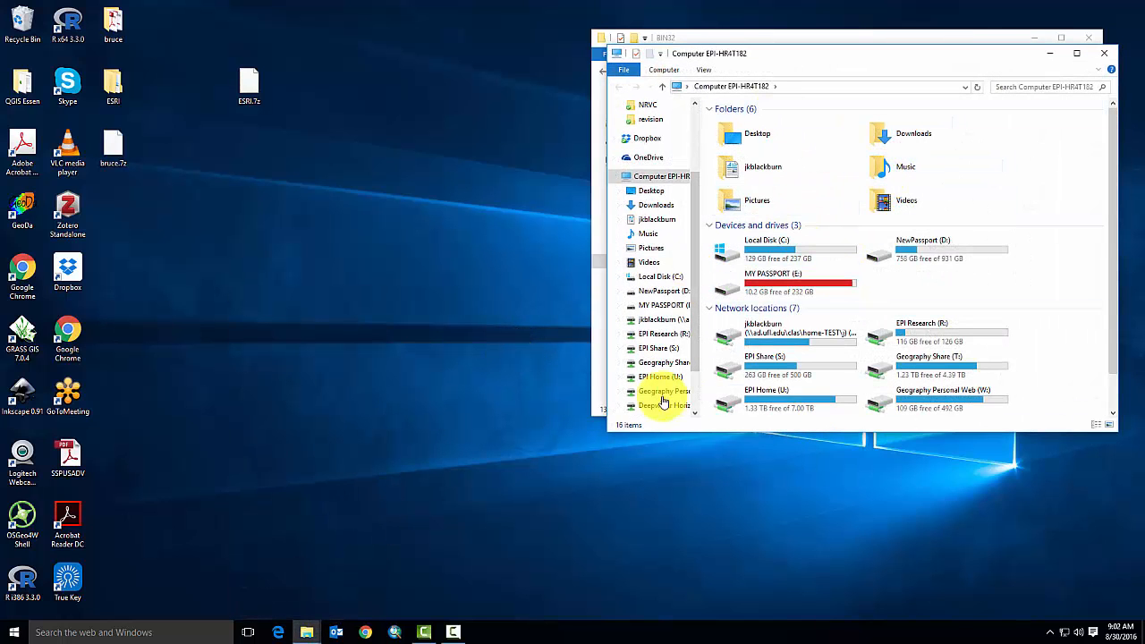
{"action": "double_click", "coordinate": [660, 334]}
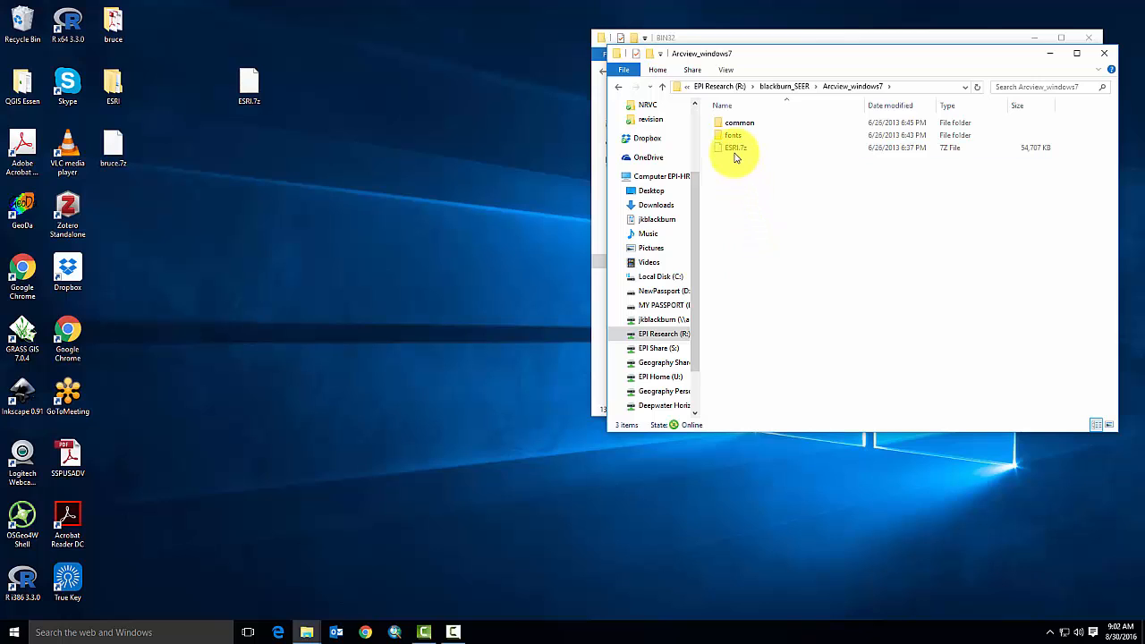
{"action": "double_click", "coordinate": [733, 134]}
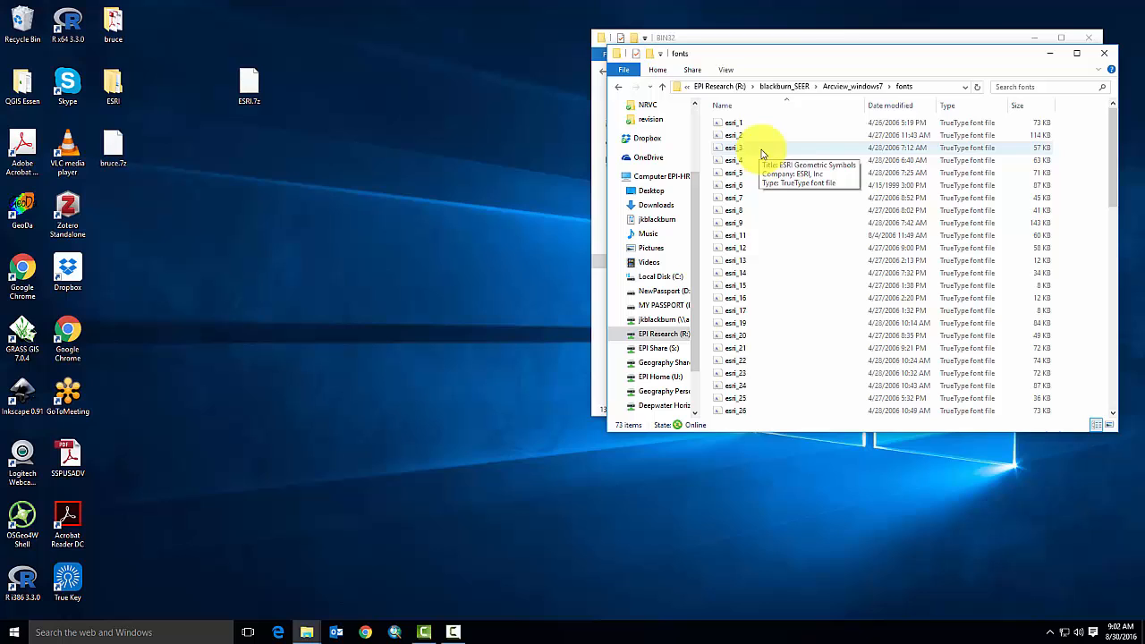
{"action": "key", "text": "ctrl+a"}
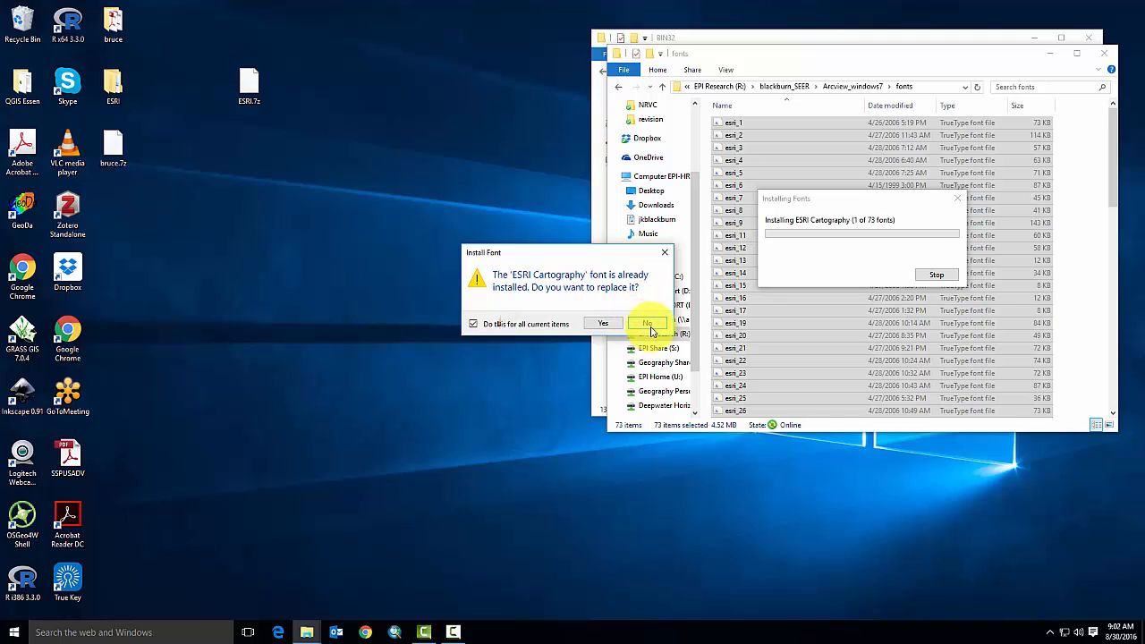
{"action": "left_click", "coordinate": [645, 321]}
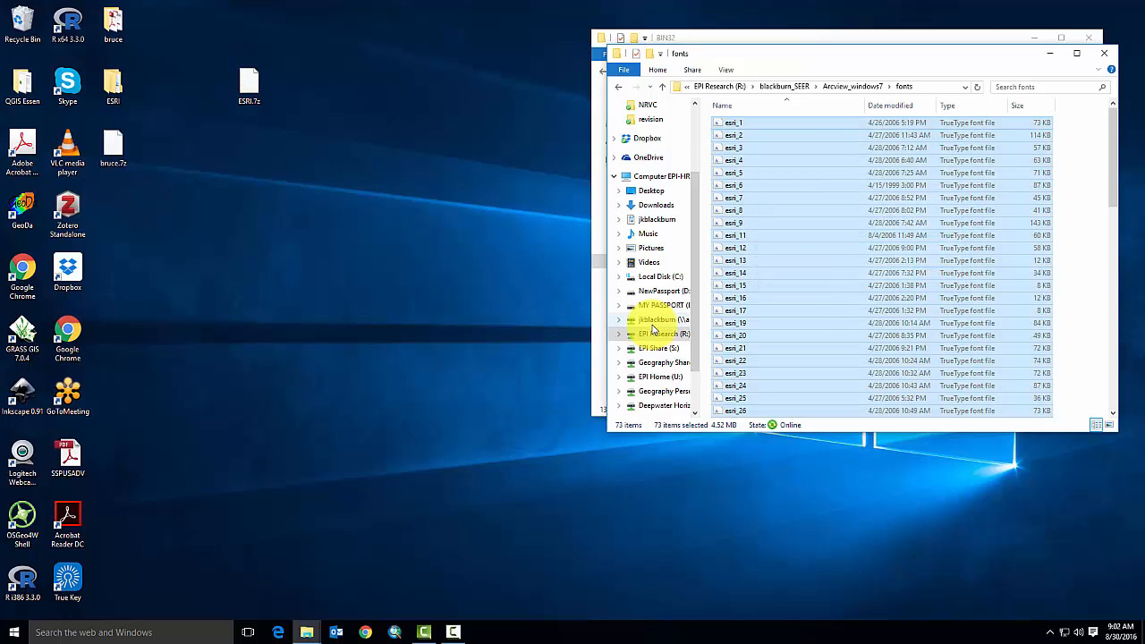
{"action": "mouse_move", "coordinate": [619, 90]}
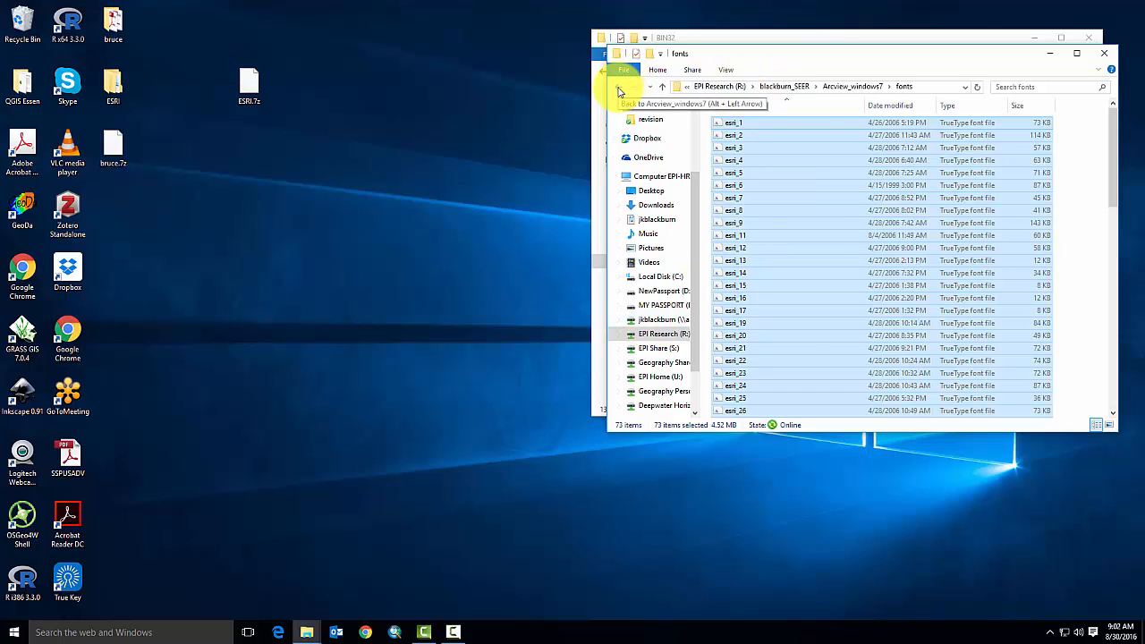
Step: Copy the common folder's ESRI files into C:\Program Files (x86)\Common Files with administrator permission
{"action": "left_click", "coordinate": [619, 86]}
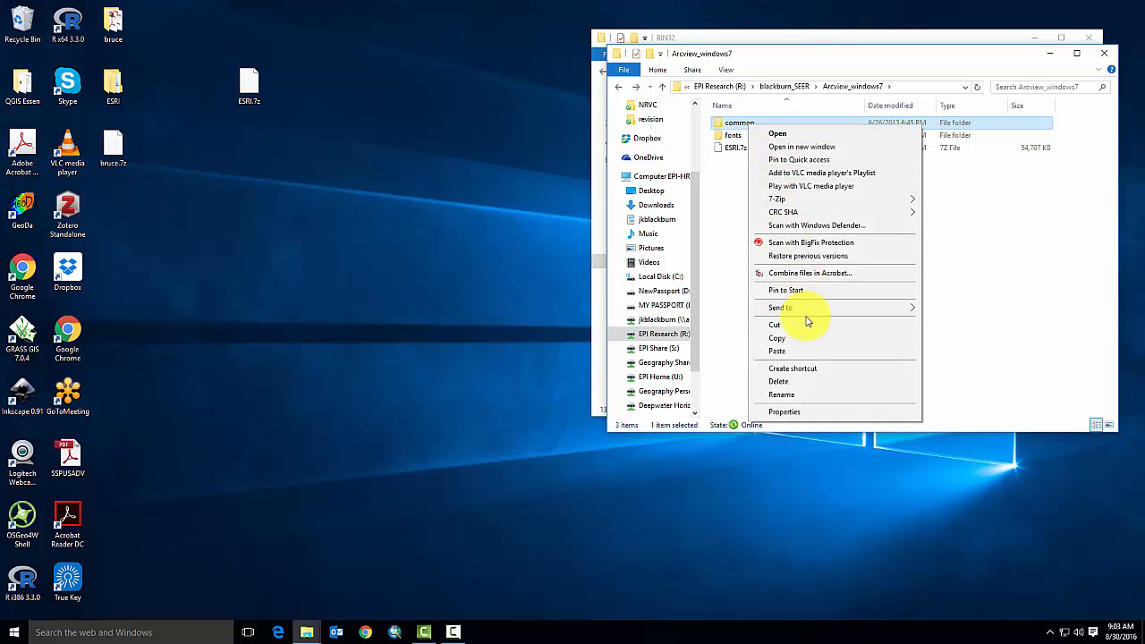
{"action": "left_click", "coordinate": [264, 229]}
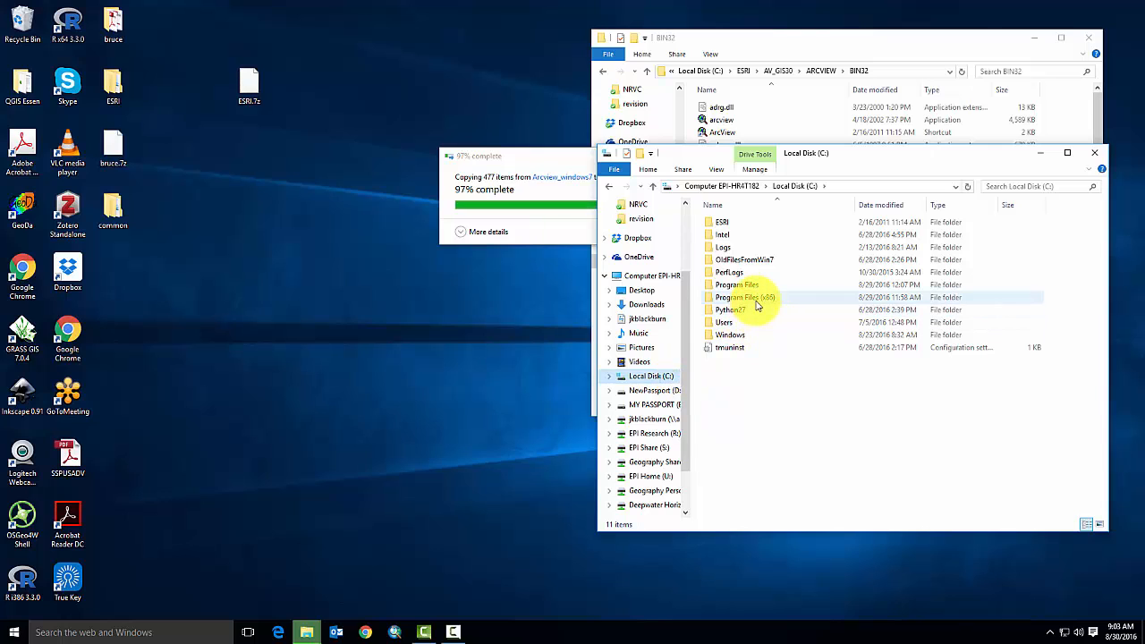
{"action": "double_click", "coordinate": [735, 297]}
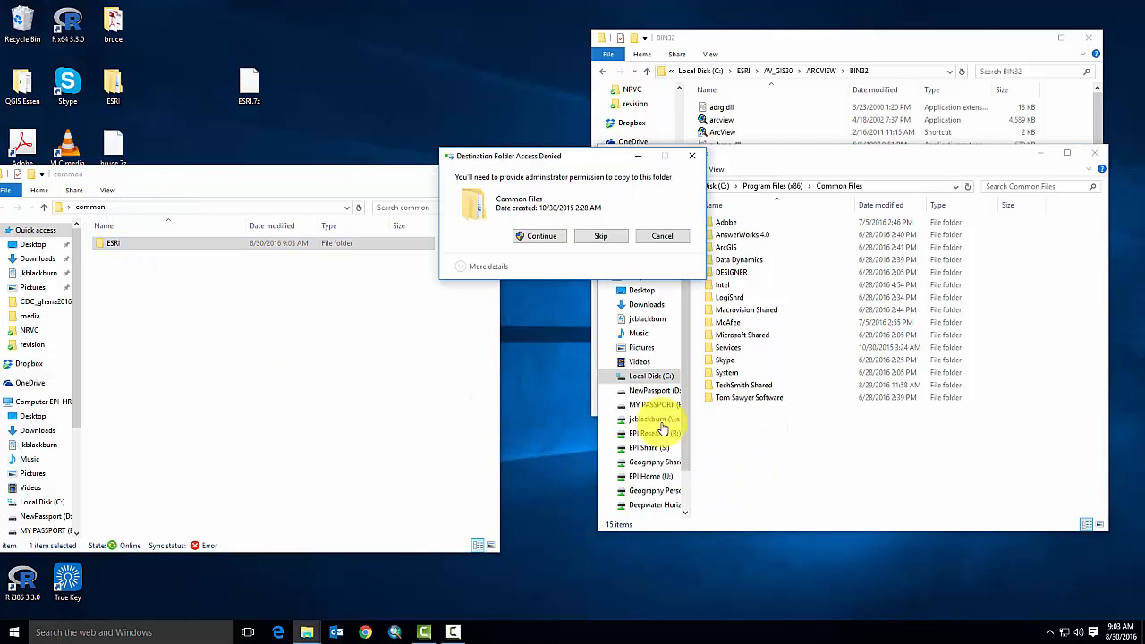
{"action": "left_click", "coordinate": [540, 236]}
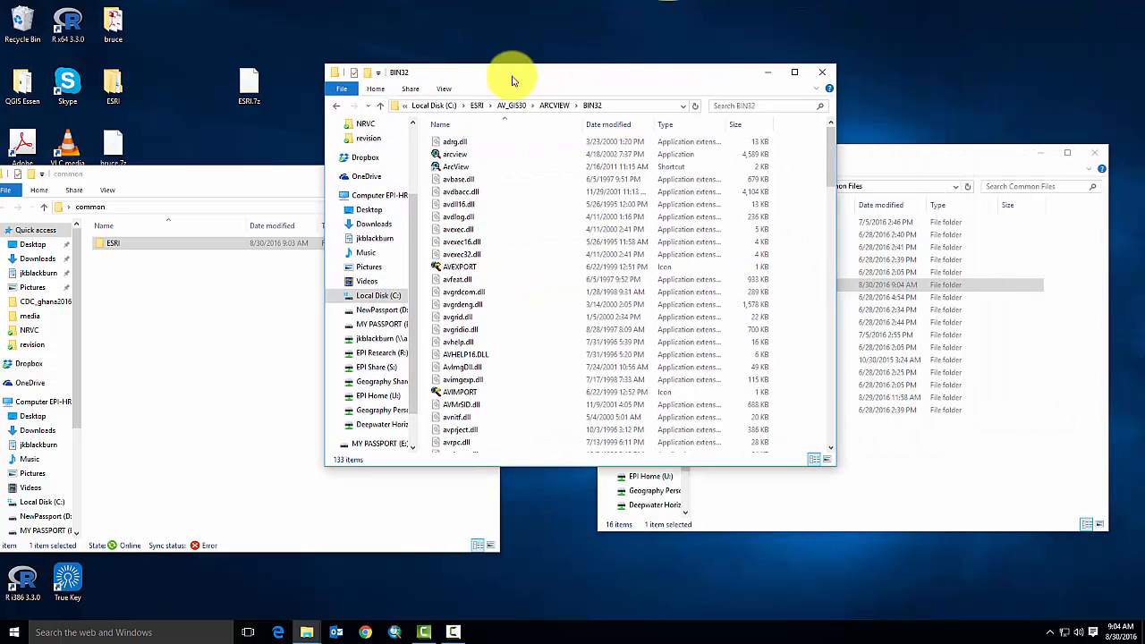
Step: Launch arcview.exe from BIN32 and start the session with a new View
{"action": "left_click", "coordinate": [454, 154]}
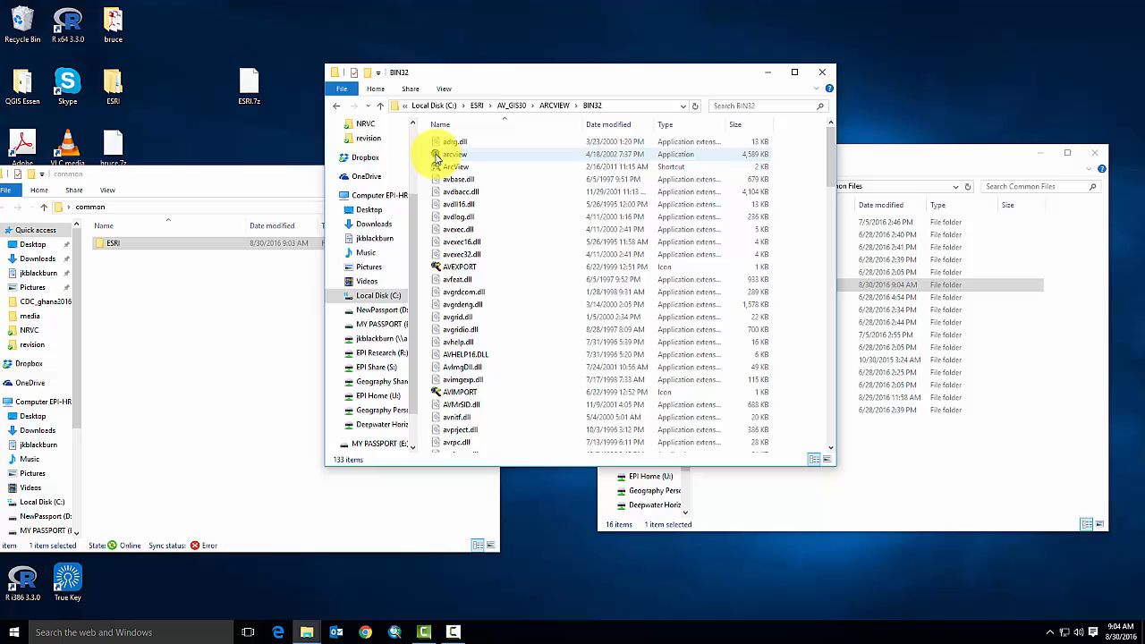
{"action": "double_click", "coordinate": [455, 154]}
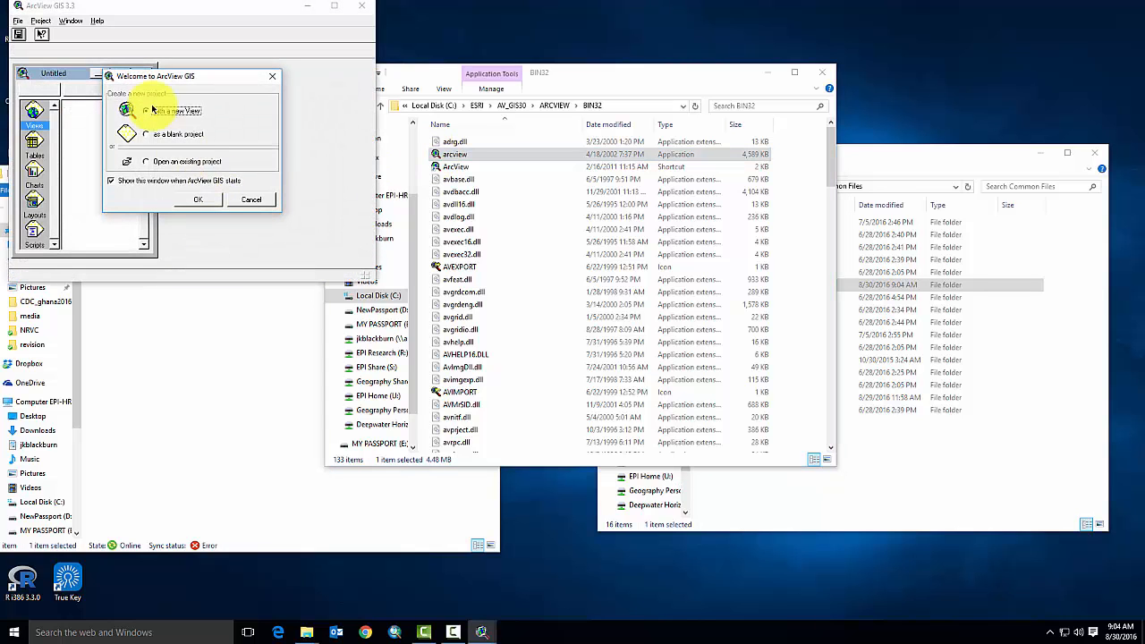
{"action": "left_click", "coordinate": [197, 198]}
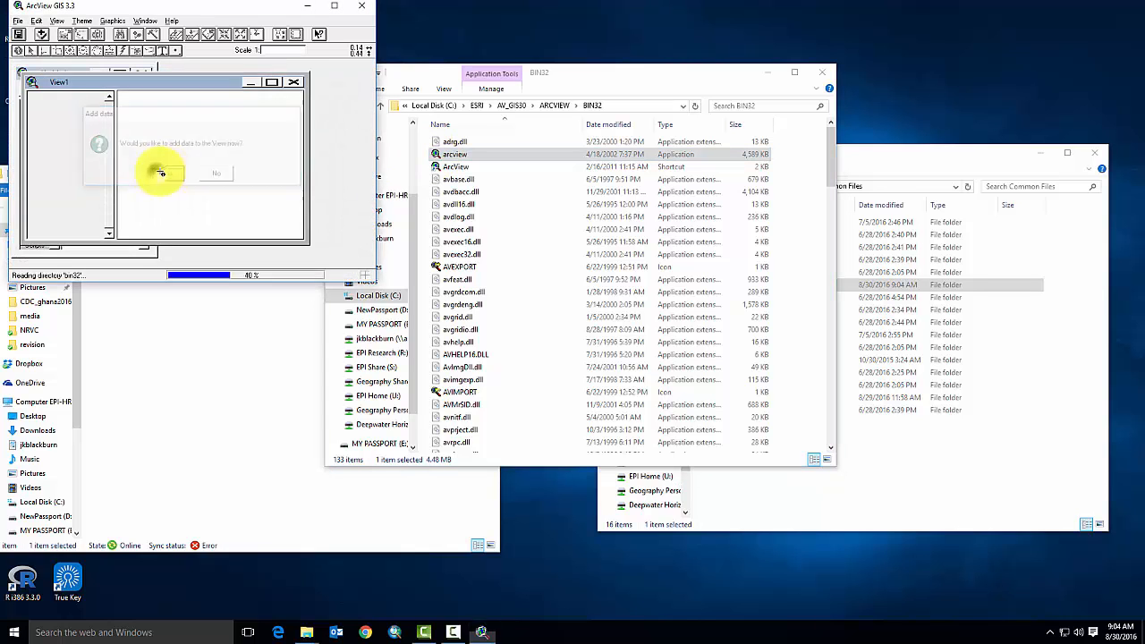
Step: Accept then cancel the Add Theme prompt and exit without saving the untitled project
{"action": "left_click", "coordinate": [161, 172]}
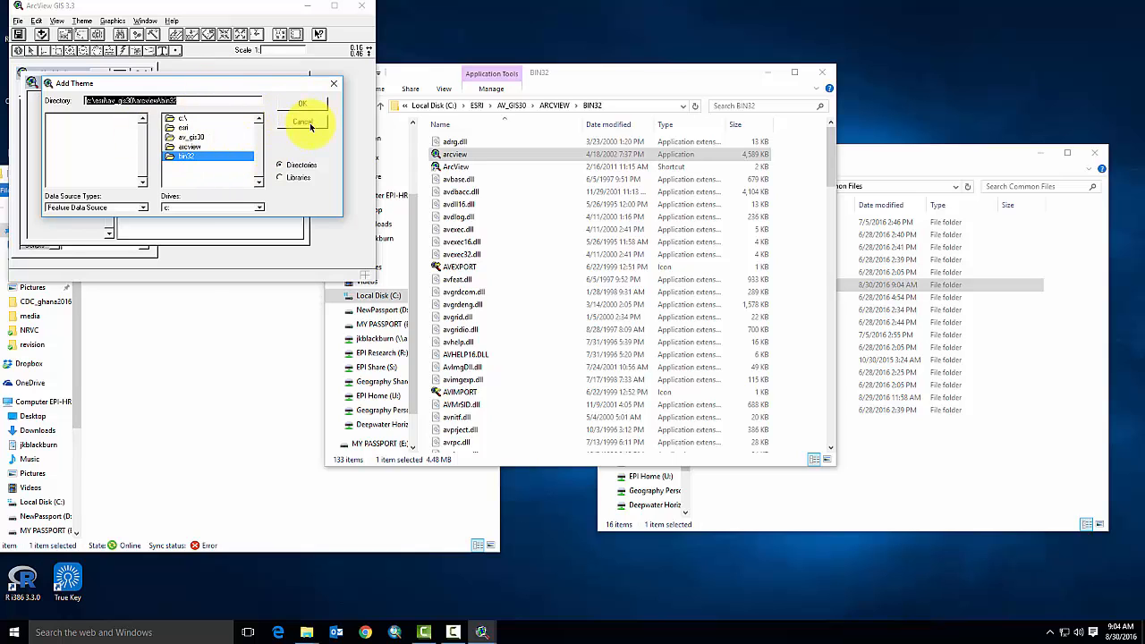
{"action": "left_click", "coordinate": [304, 122]}
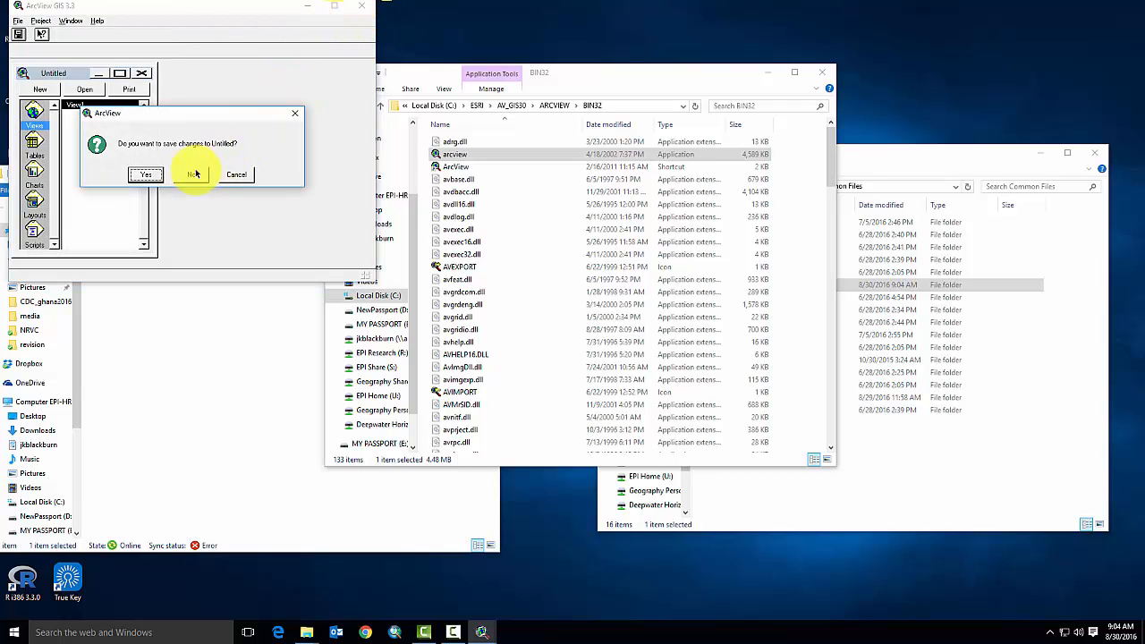
{"action": "left_click", "coordinate": [193, 173]}
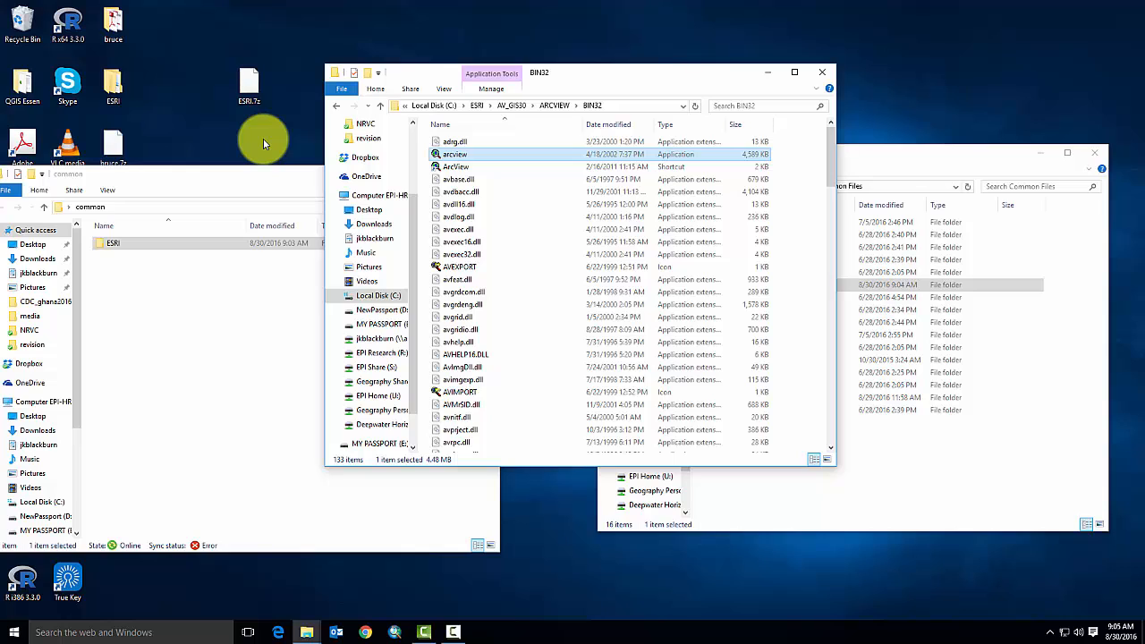
{"action": "mouse_move", "coordinate": [263, 140]}
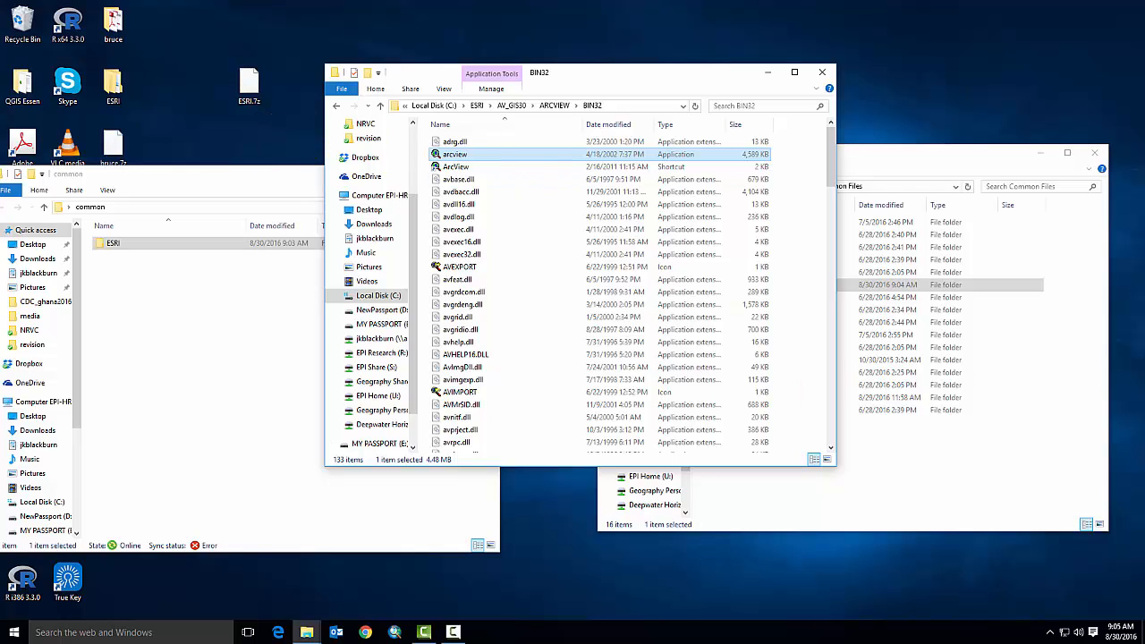